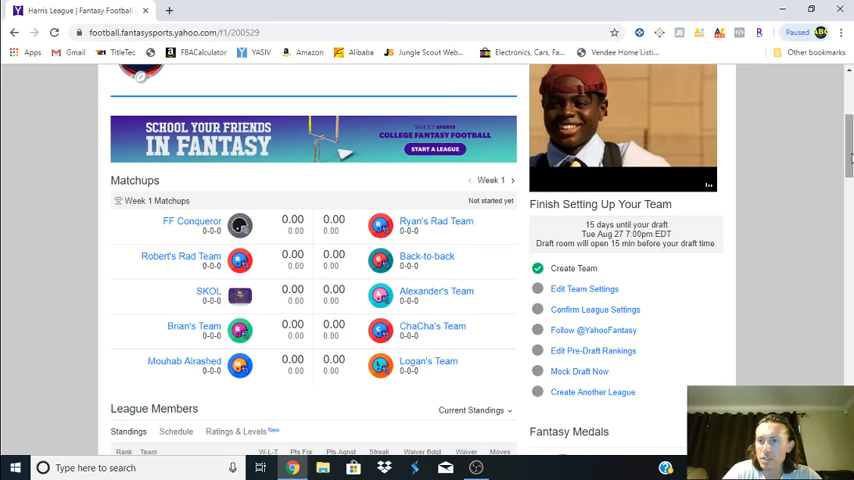
Step: Open the Harris League's Settings link and scroll through its current league rules
{"action": "left_click", "coordinate": [387, 176]}
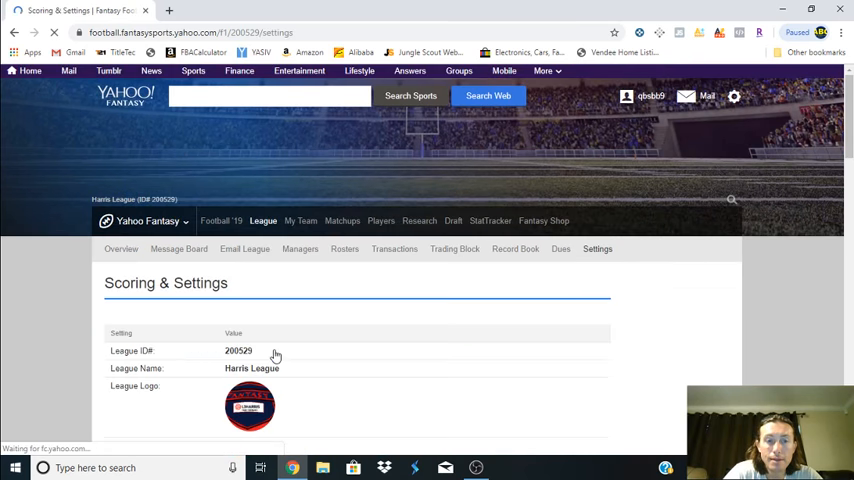
{"action": "scroll", "scroll_direction": "down", "scroll_amount": 3}
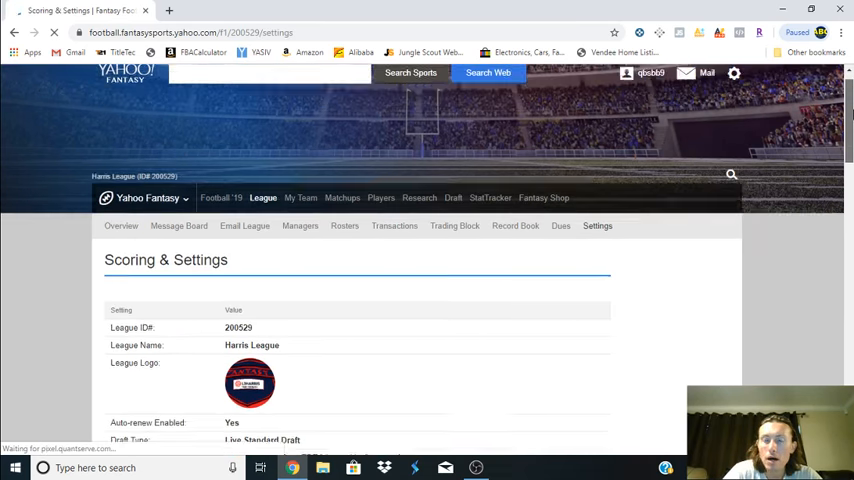
{"action": "scroll", "scroll_direction": "down", "scroll_amount": 3}
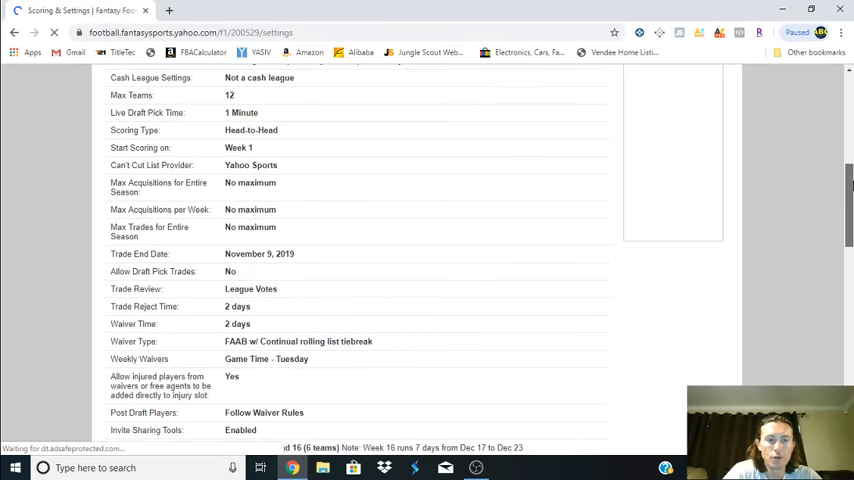
{"action": "left_click", "coordinate": [262, 189]}
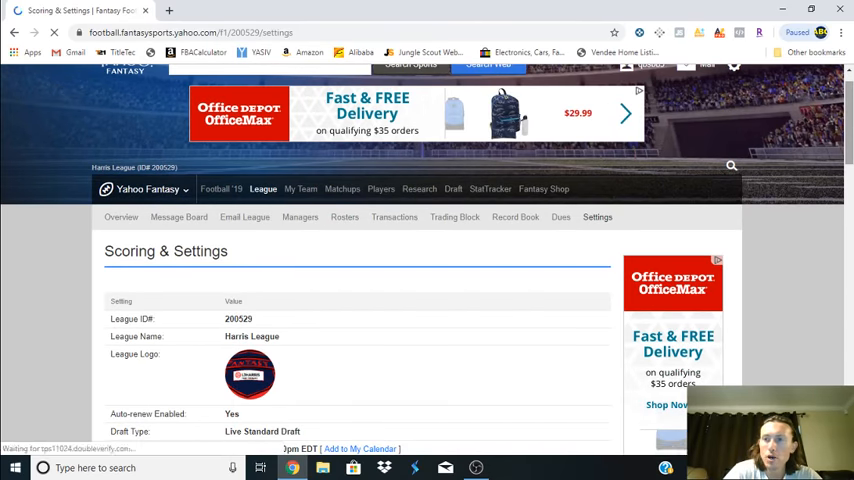
{"action": "scroll", "scroll_direction": "down", "scroll_amount": 3}
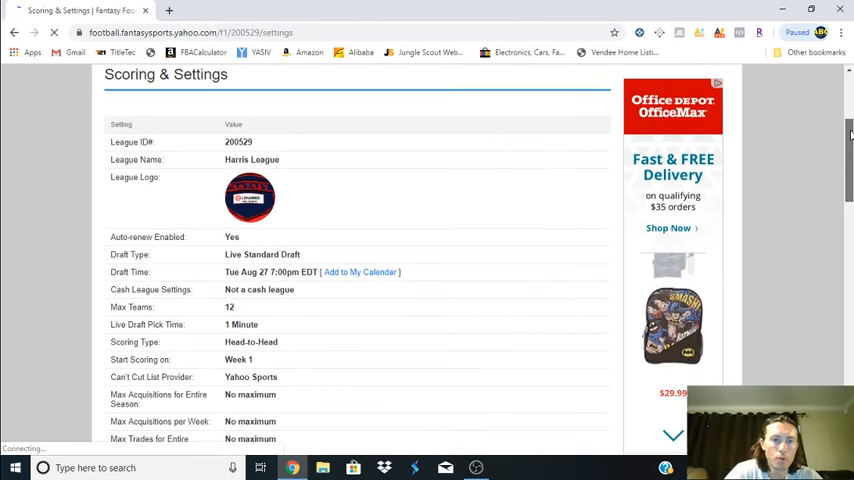
{"action": "scroll", "scroll_direction": "down", "scroll_amount": 3}
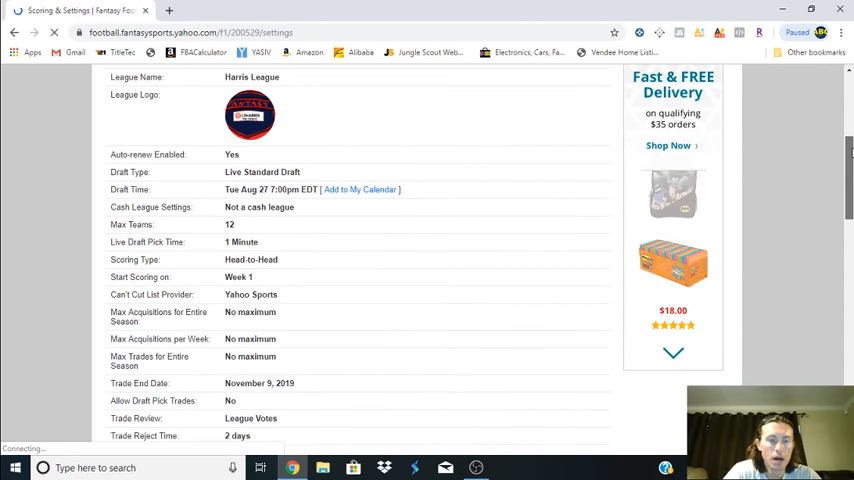
{"action": "scroll", "scroll_direction": "down", "scroll_amount": 3}
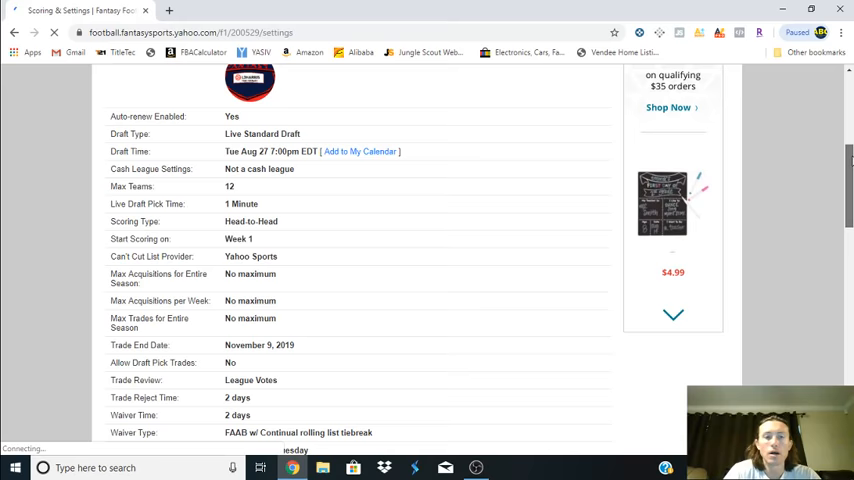
{"action": "scroll", "scroll_direction": "down", "scroll_amount": 3}
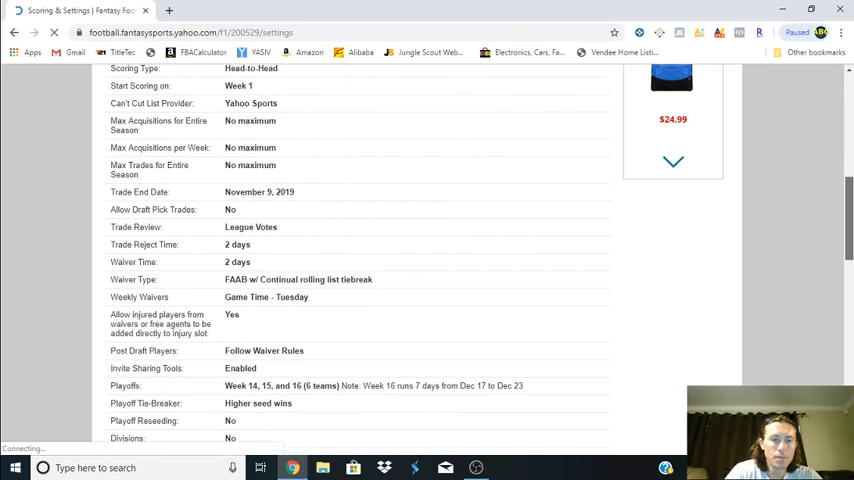
{"action": "scroll", "scroll_direction": "down", "scroll_amount": 3}
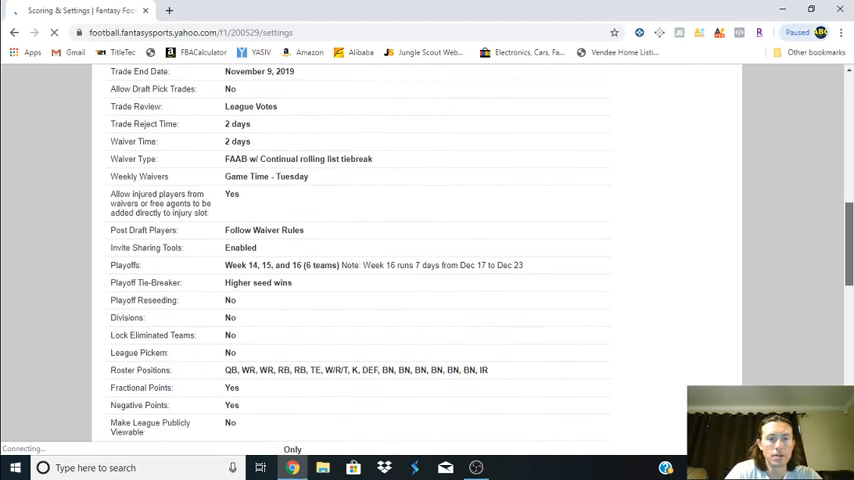
{"action": "scroll", "scroll_direction": "down", "scroll_amount": 3}
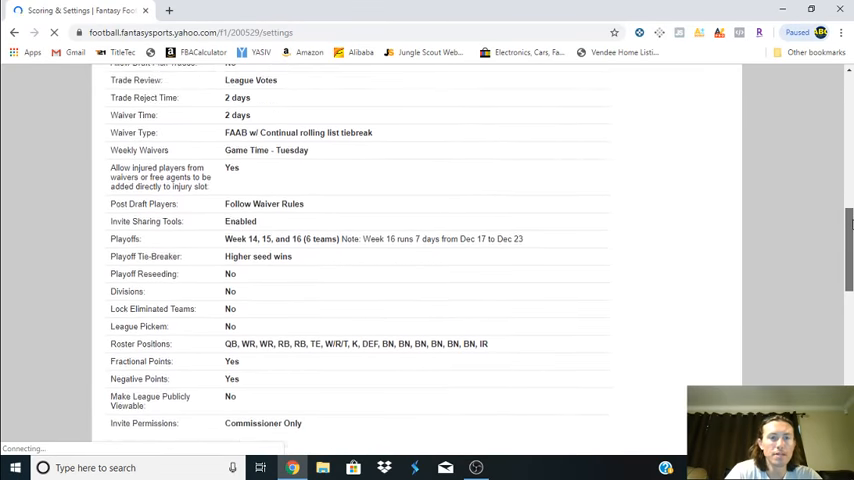
{"action": "scroll", "scroll_direction": "down", "scroll_amount": 3}
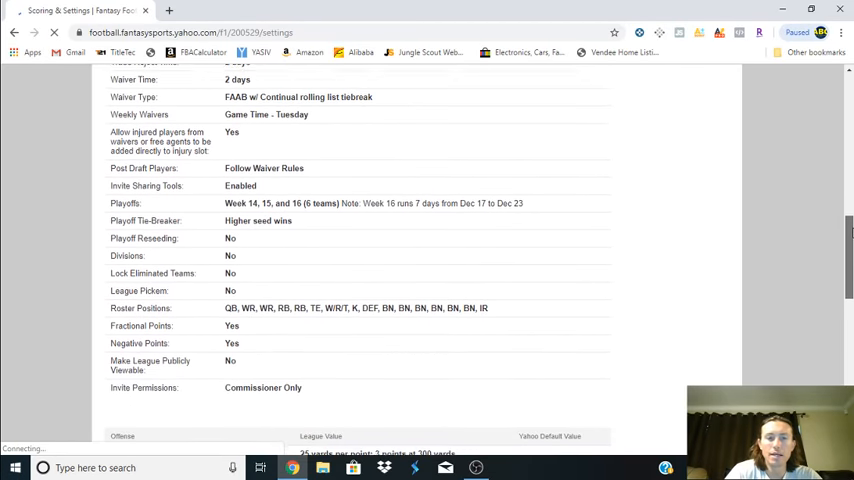
{"action": "scroll", "scroll_direction": "down", "scroll_amount": 3}
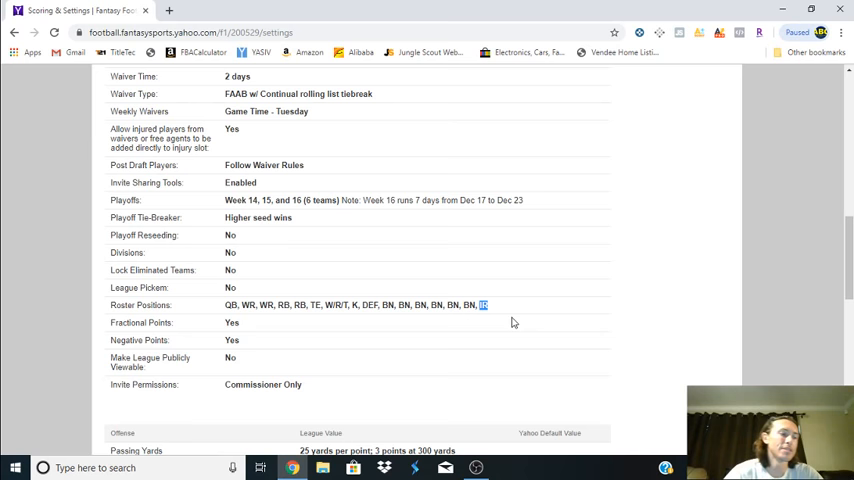
{"action": "mouse_move", "coordinate": [468, 331]}
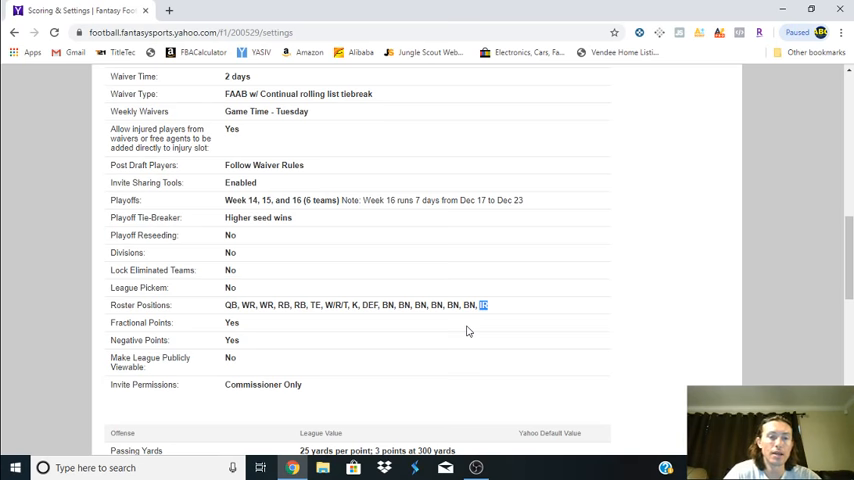
{"action": "mouse_move", "coordinate": [502, 316]}
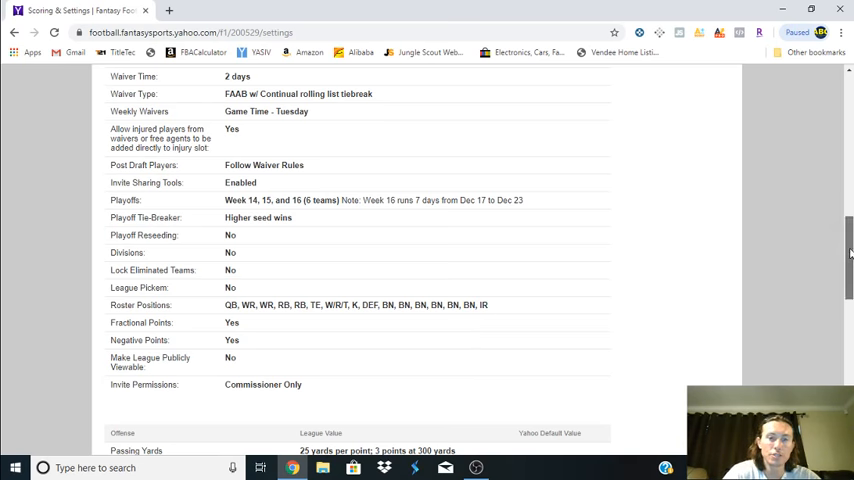
Step: Return to the page top and choose Injury Reports from the Players menu
{"action": "scroll", "scroll_direction": "down", "scroll_amount": 3}
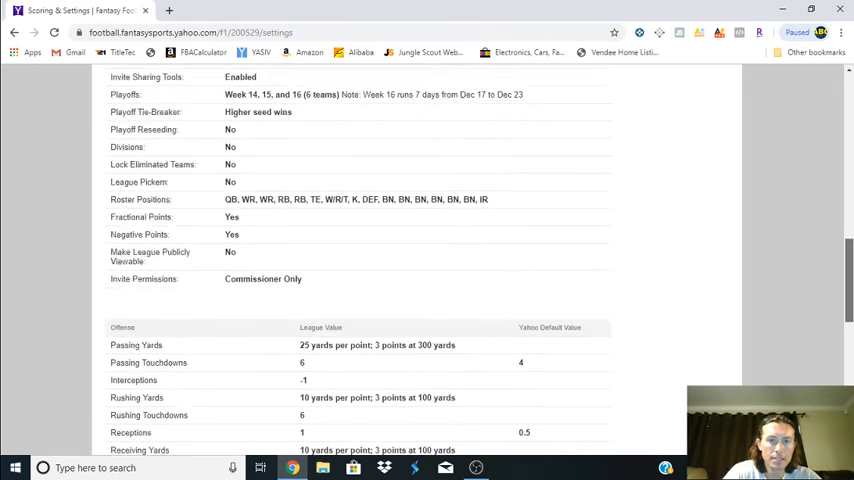
{"action": "scroll", "scroll_direction": "up", "scroll_amount": 3}
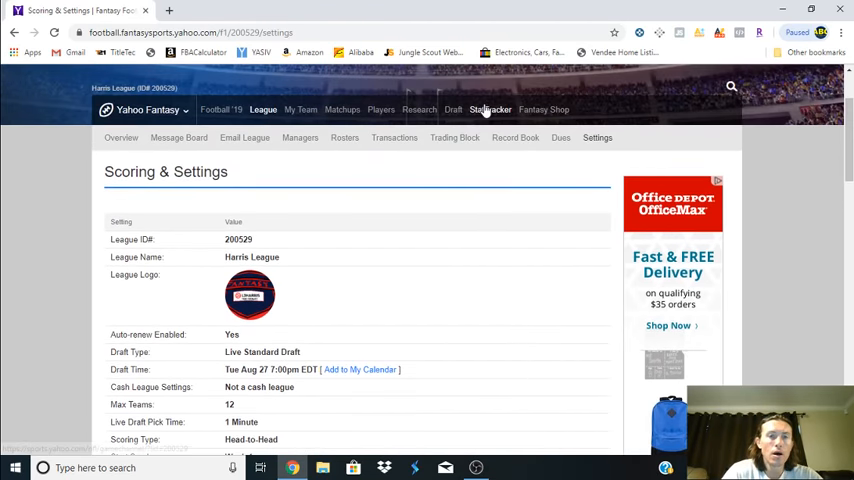
{"action": "left_click", "coordinate": [381, 110]}
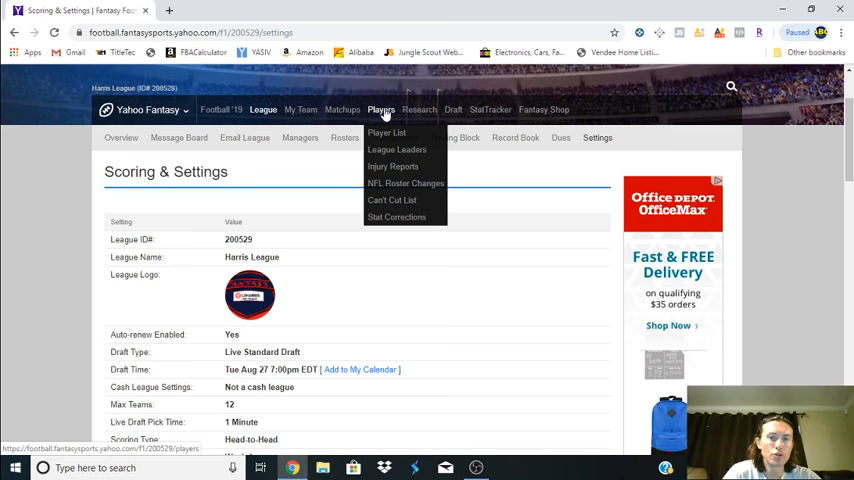
{"action": "mouse_move", "coordinate": [393, 166]}
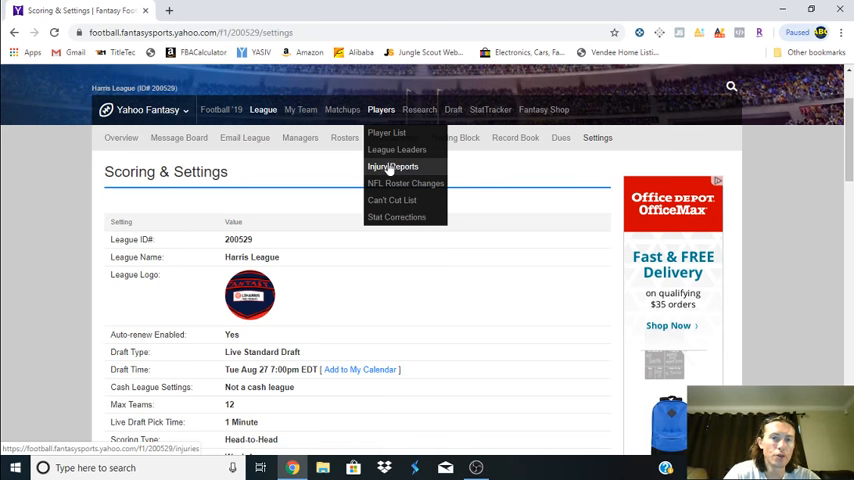
{"action": "left_click", "coordinate": [393, 167]}
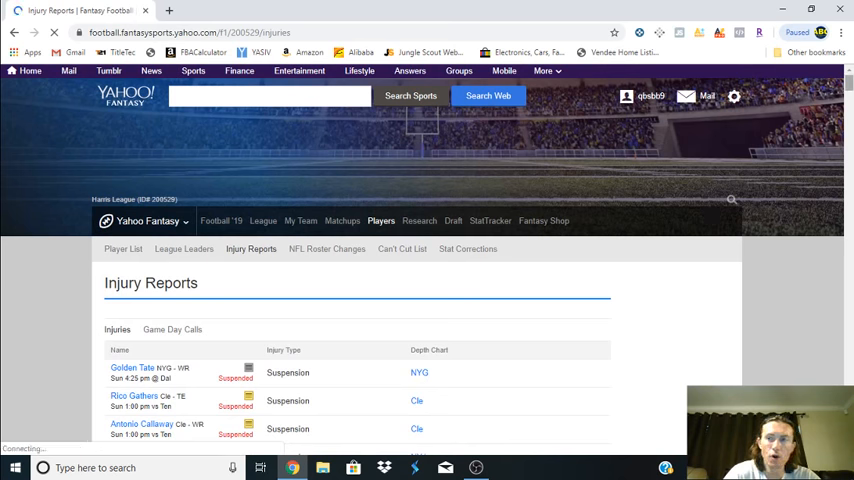
Step: Scroll past questionable and inactive entries until IR players like Dylan Cantrell appear
{"action": "scroll", "scroll_direction": "down", "scroll_amount": 3}
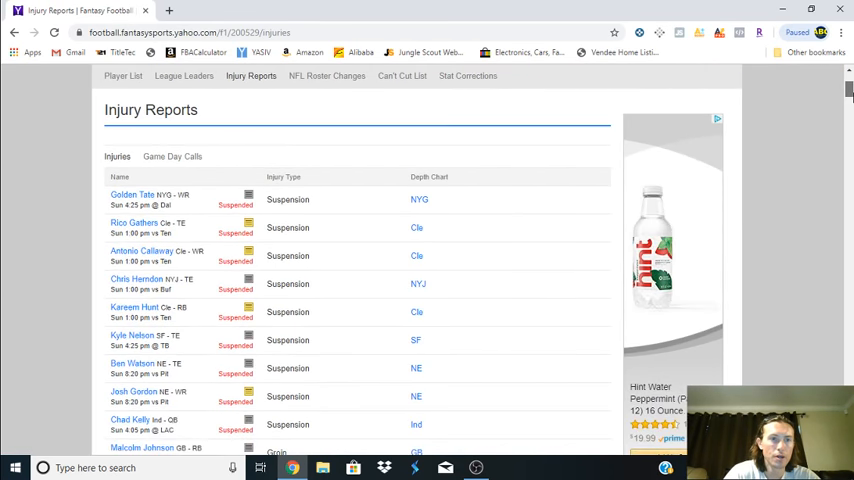
{"action": "scroll", "scroll_direction": "down", "scroll_amount": 3}
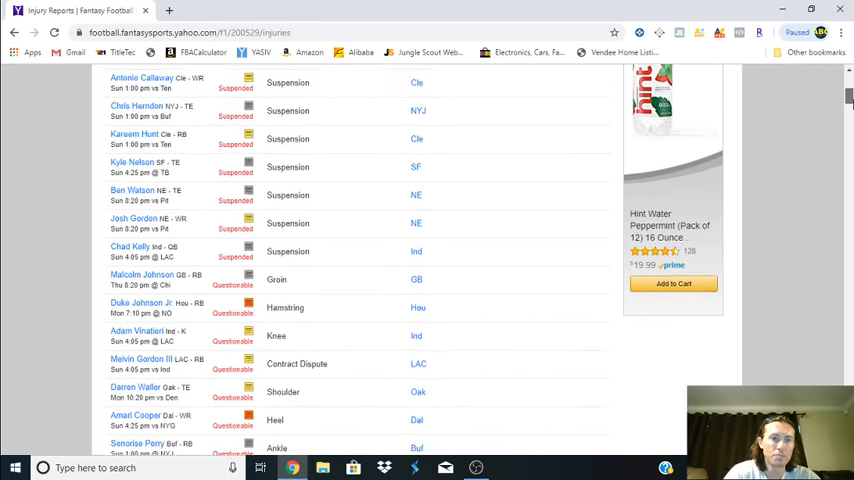
{"action": "scroll", "scroll_direction": "down", "scroll_amount": 3}
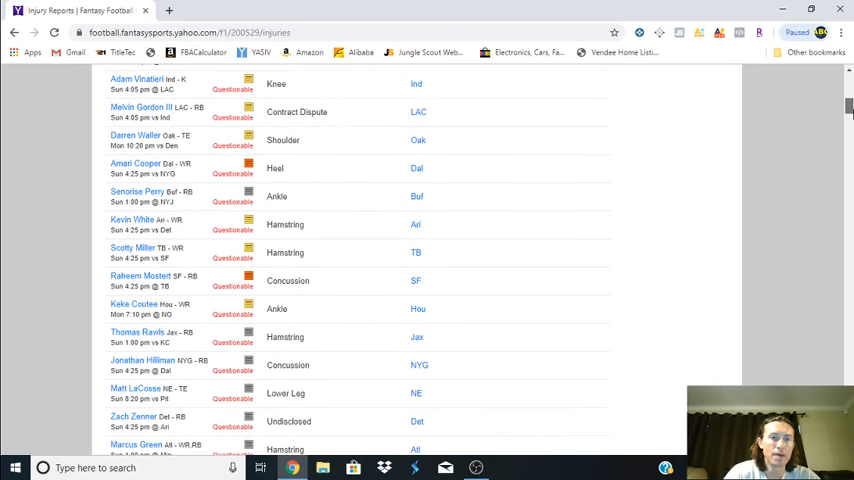
{"action": "scroll", "scroll_direction": "down", "scroll_amount": 3}
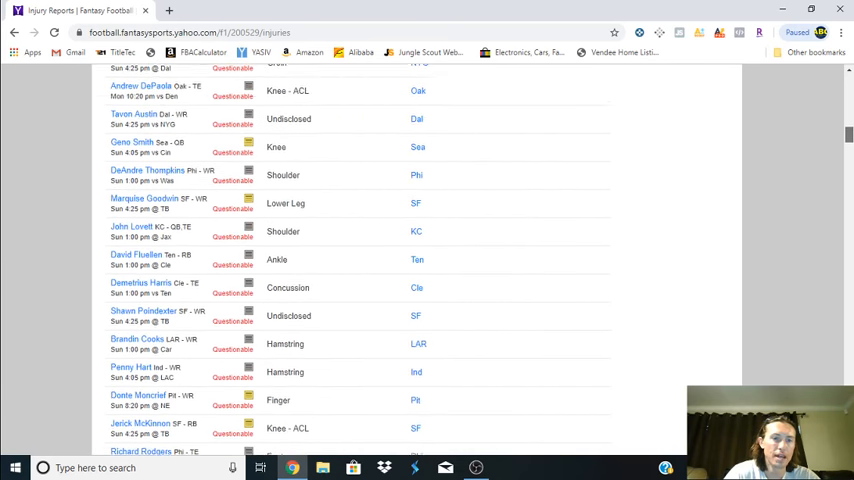
{"action": "scroll", "scroll_direction": "down", "scroll_amount": 3}
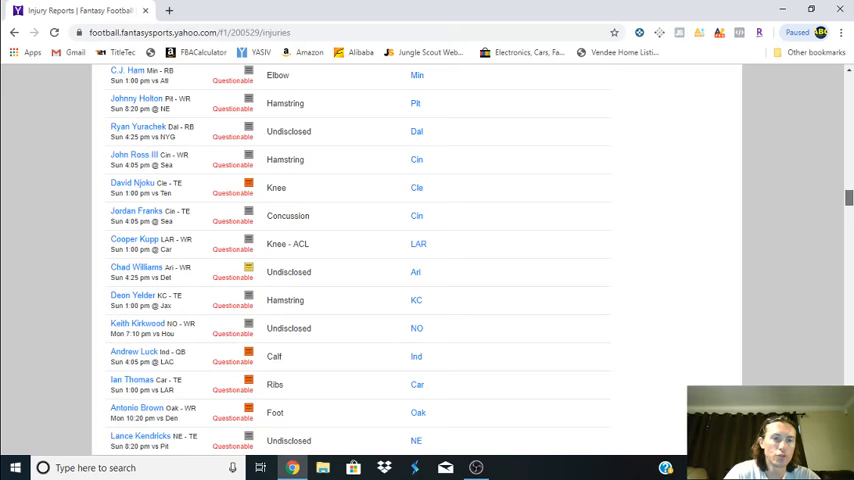
{"action": "scroll", "scroll_direction": "down", "scroll_amount": 3}
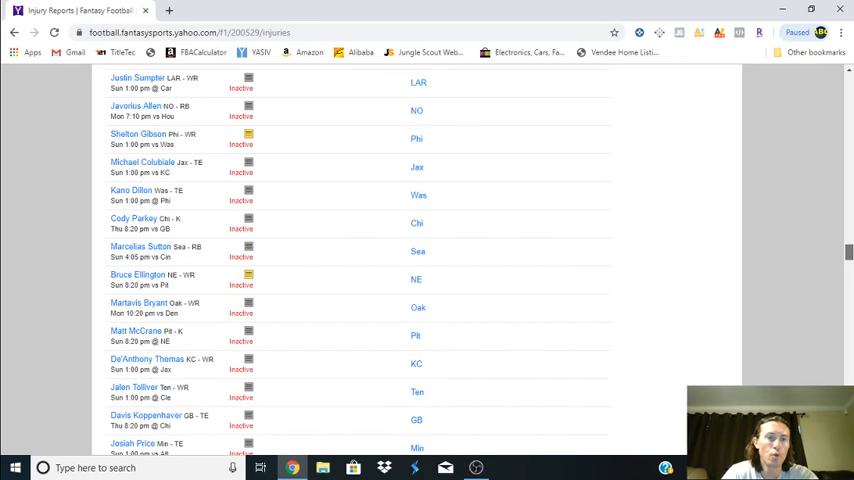
{"action": "scroll", "scroll_direction": "up", "scroll_amount": 3}
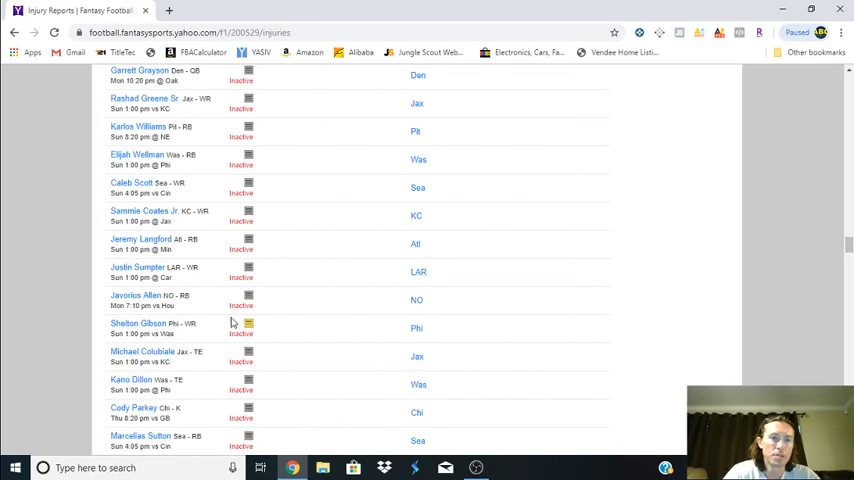
{"action": "scroll", "scroll_direction": "down", "scroll_amount": 3}
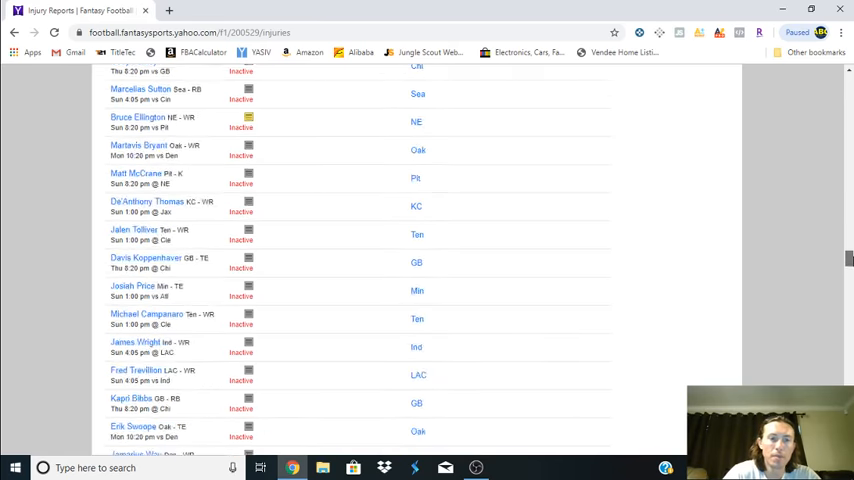
{"action": "scroll", "scroll_direction": "down", "scroll_amount": 3}
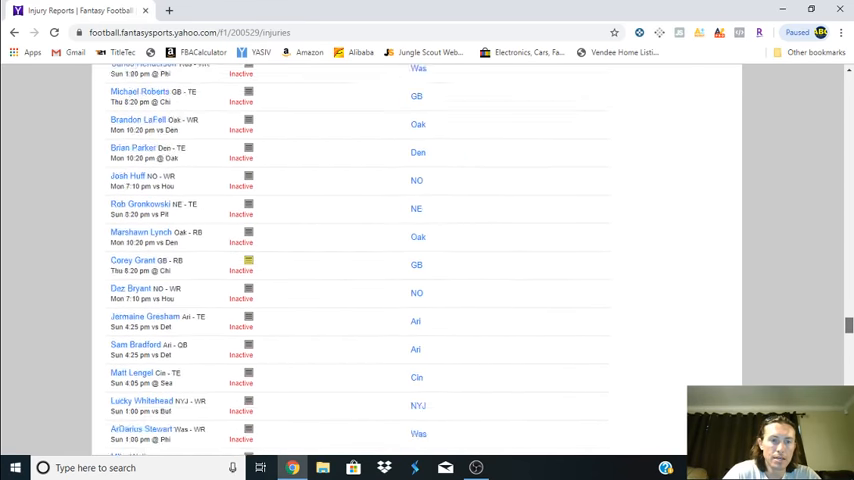
{"action": "scroll", "scroll_direction": "down", "scroll_amount": 3}
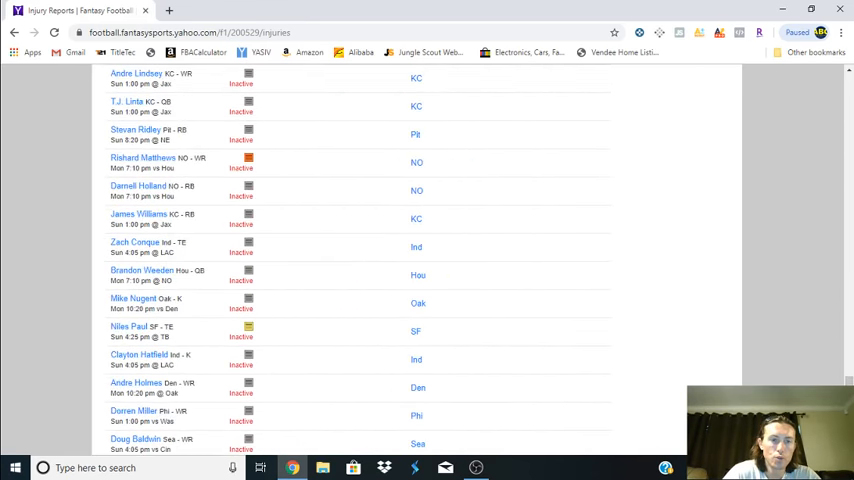
{"action": "scroll", "scroll_direction": "down", "scroll_amount": 3}
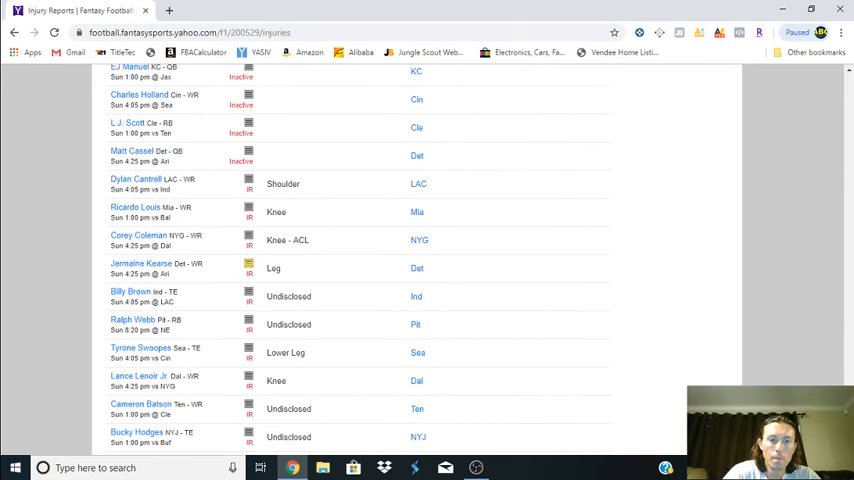
{"action": "scroll", "scroll_direction": "down", "scroll_amount": 3}
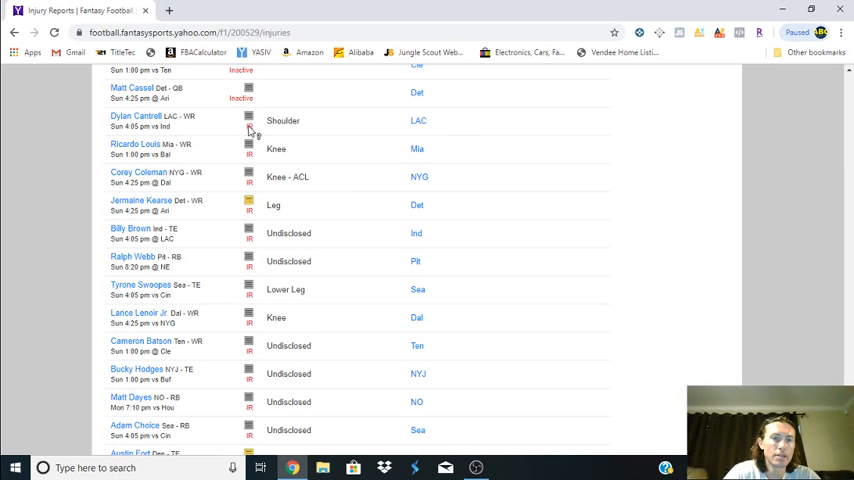
{"action": "mouse_move", "coordinate": [417, 186]}
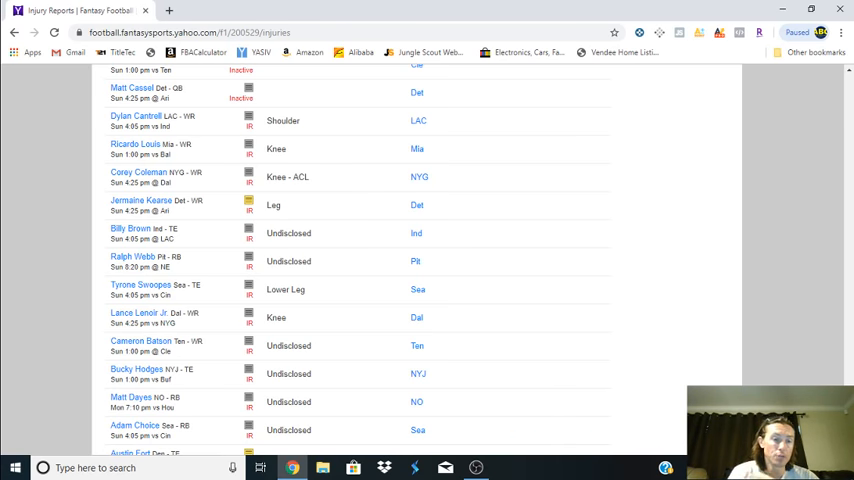
Step: Scroll past the remaining IR players to the final doubtful entries like Trent Taylor
{"action": "scroll", "scroll_direction": "down", "scroll_amount": 3}
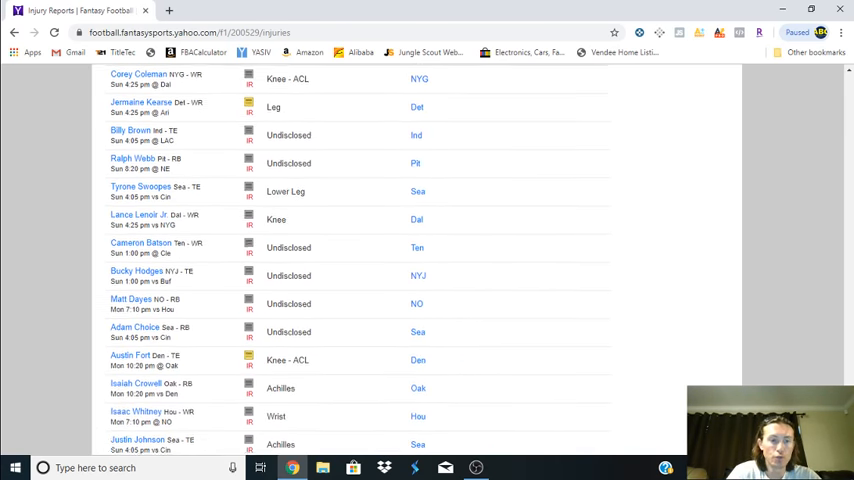
{"action": "scroll", "scroll_direction": "down", "scroll_amount": 3}
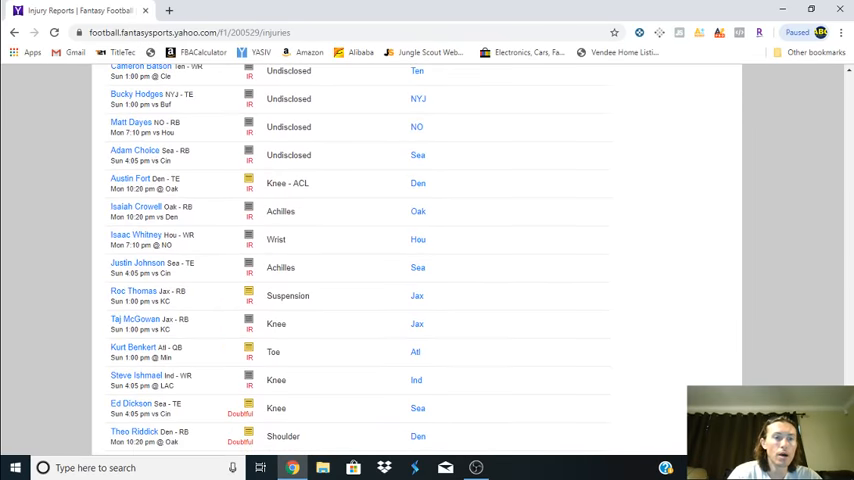
{"action": "scroll", "scroll_direction": "down", "scroll_amount": 3}
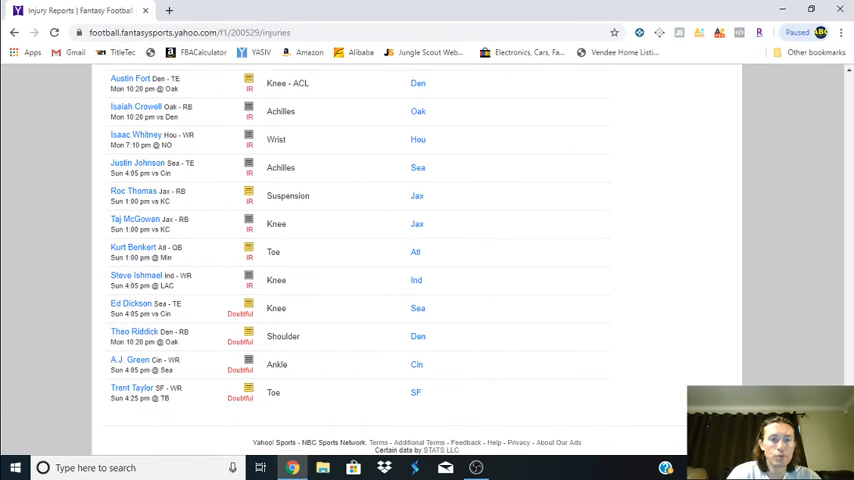
{"action": "mouse_move", "coordinate": [231, 176]}
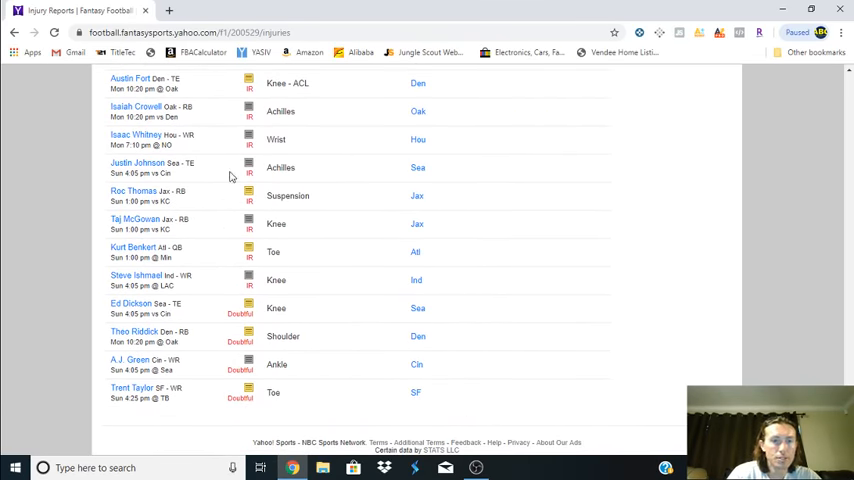
{"action": "mouse_move", "coordinate": [133, 191]}
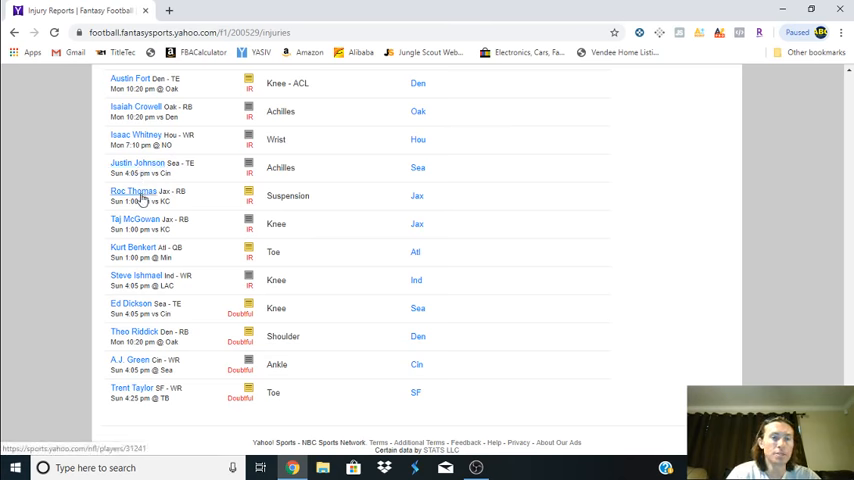
{"action": "mouse_move", "coordinate": [178, 104]}
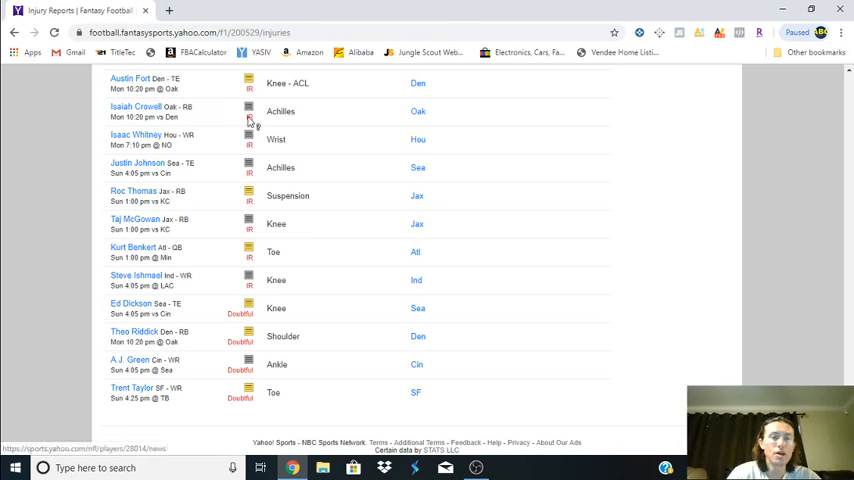
{"action": "mouse_move", "coordinate": [297, 135]}
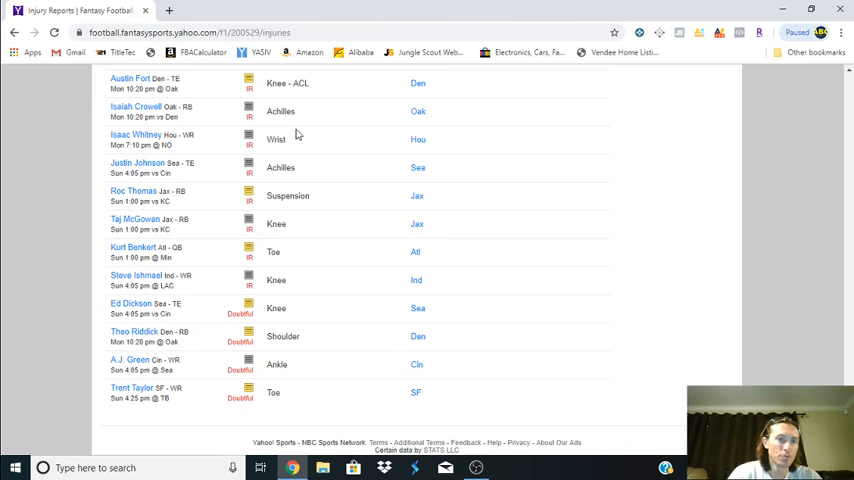
{"action": "mouse_move", "coordinate": [334, 148]}
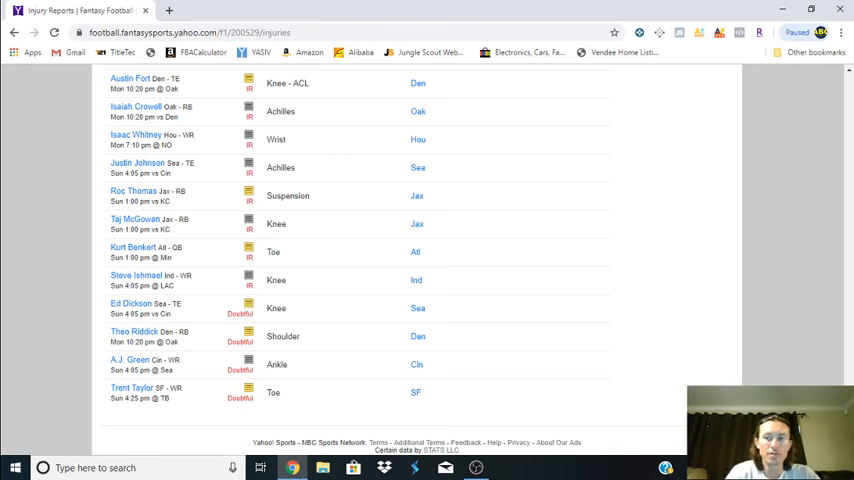
Step: Scroll back up to the page header, with suspended Golden Tate listed first
{"action": "scroll", "scroll_direction": "up", "scroll_amount": 3}
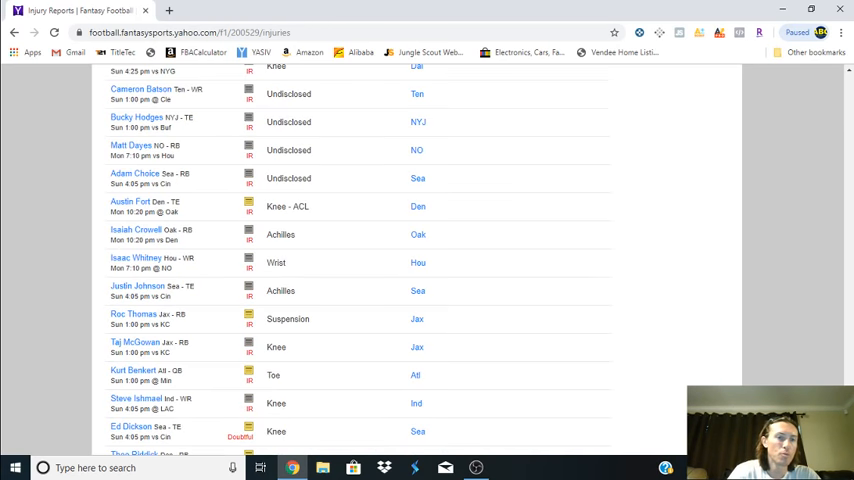
{"action": "scroll", "scroll_direction": "up", "scroll_amount": 3}
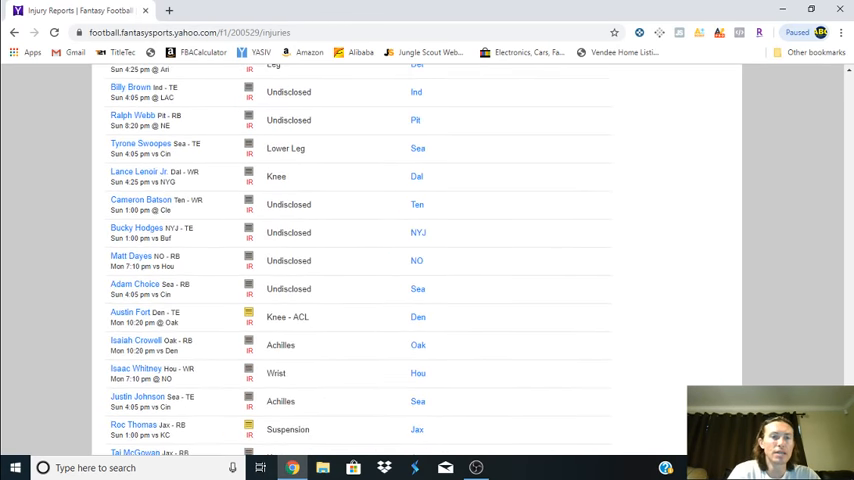
{"action": "scroll", "scroll_direction": "up", "scroll_amount": 3}
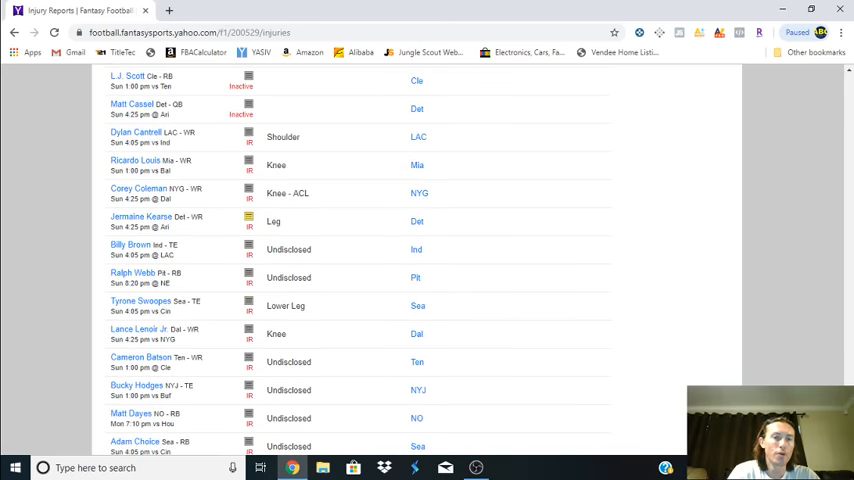
{"action": "scroll", "scroll_direction": "down", "scroll_amount": 3}
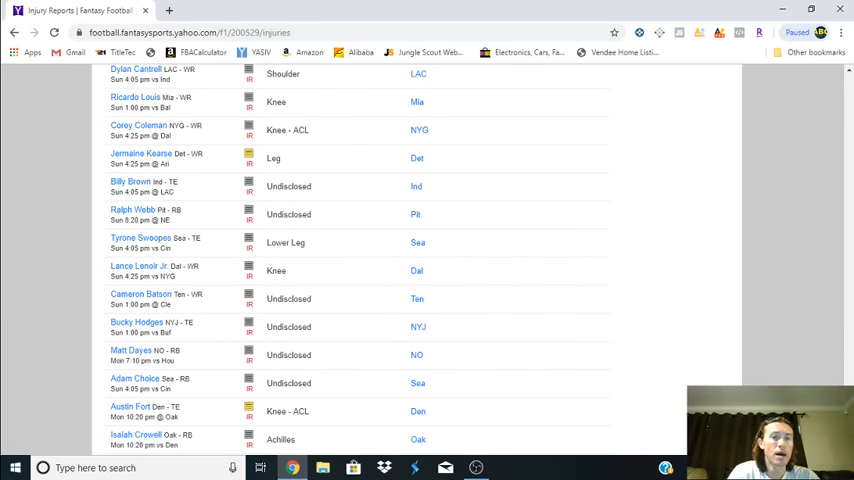
{"action": "scroll", "scroll_direction": "up", "scroll_amount": 3}
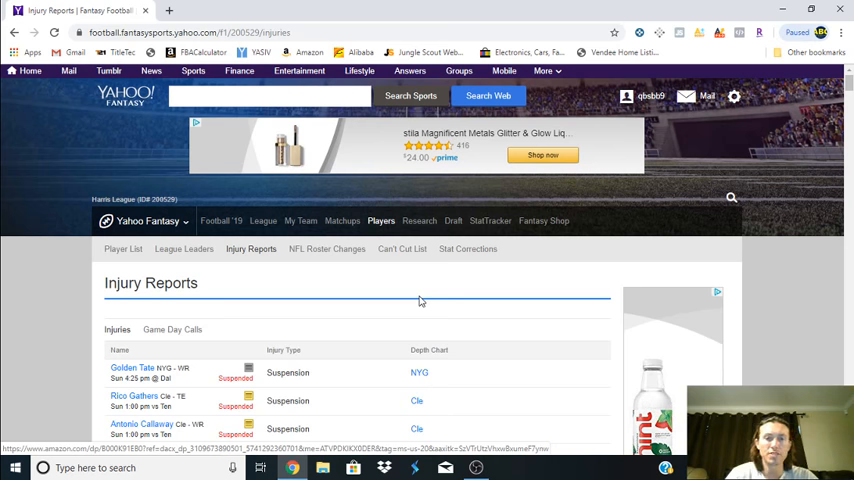
{"action": "left_click", "coordinate": [381, 221]}
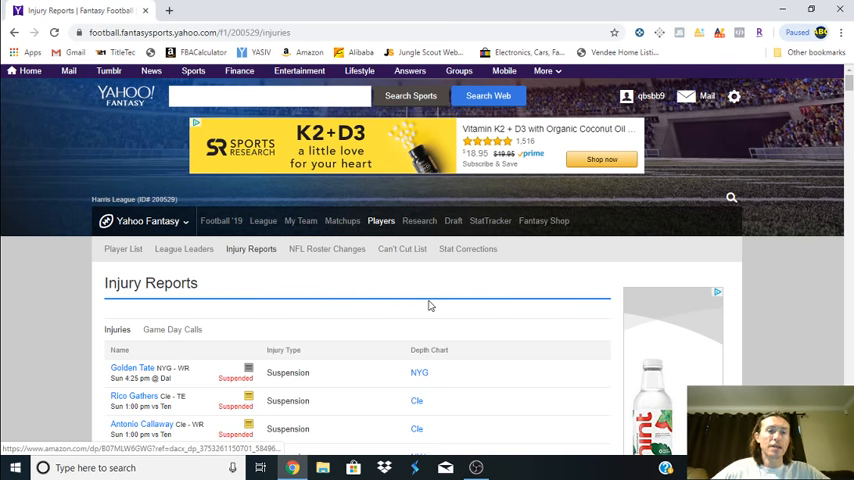
{"action": "mouse_move", "coordinate": [480, 209]}
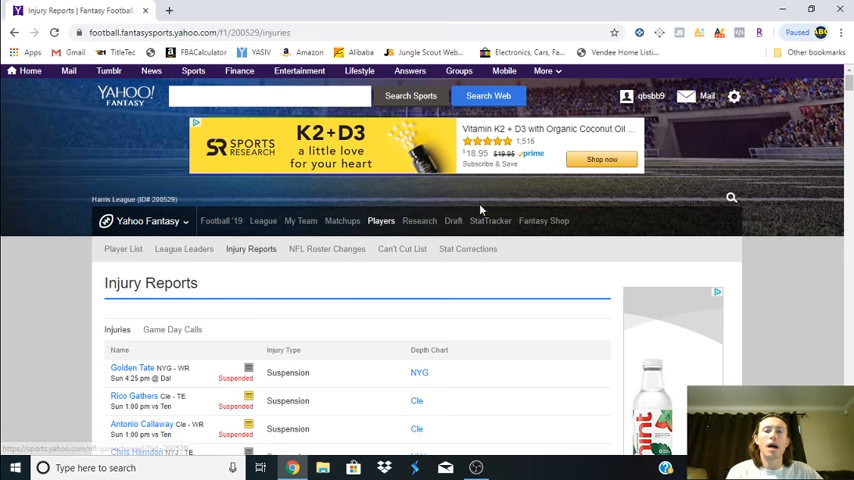
Step: Open the FF Conqueror team page and view the roster positions row ending in IR
{"action": "left_click", "coordinate": [380, 221]}
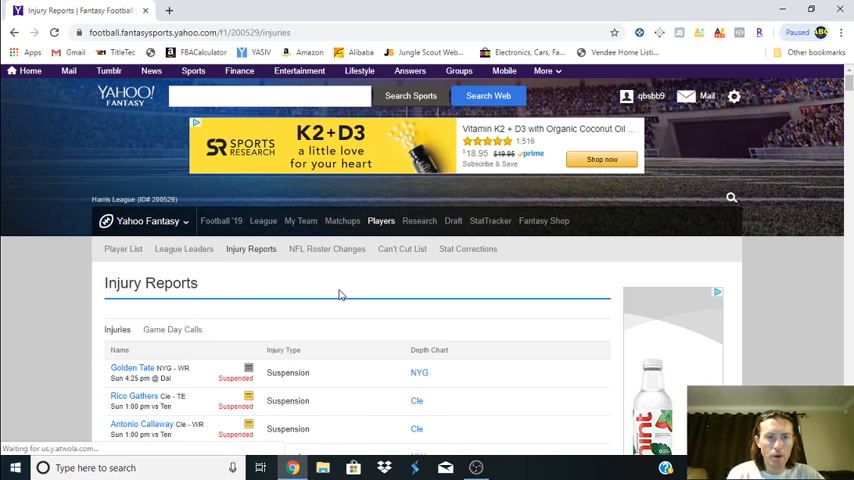
{"action": "left_click", "coordinate": [300, 221]}
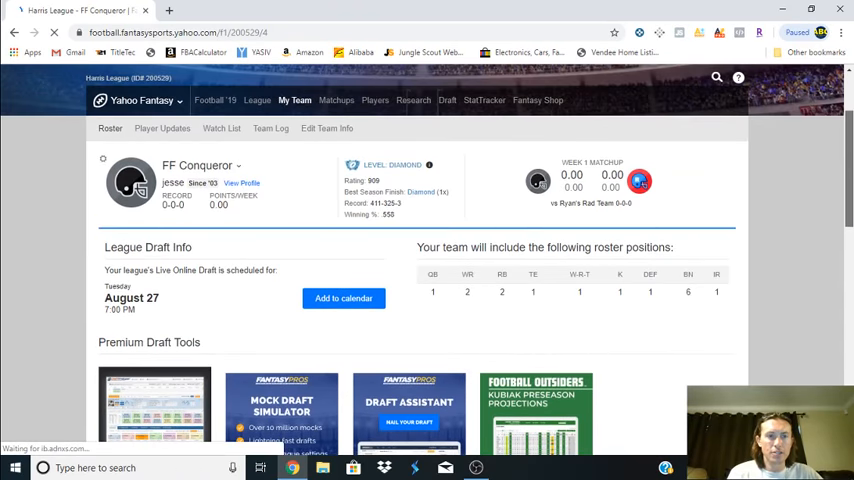
{"action": "scroll", "scroll_direction": "down", "scroll_amount": 3}
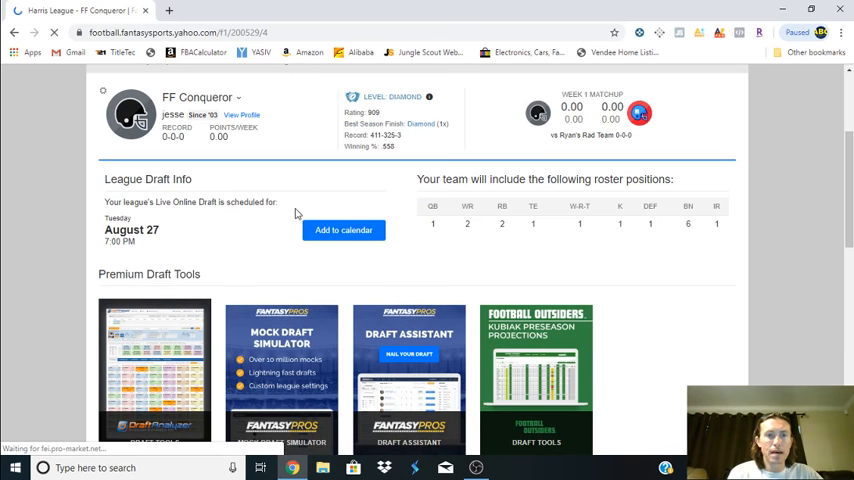
{"action": "scroll", "scroll_direction": "up", "scroll_amount": 3}
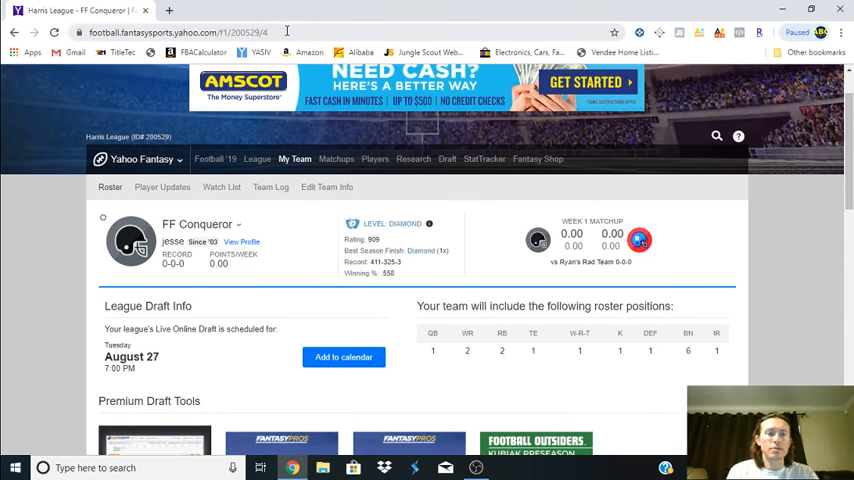
{"action": "mouse_move", "coordinate": [327, 187]}
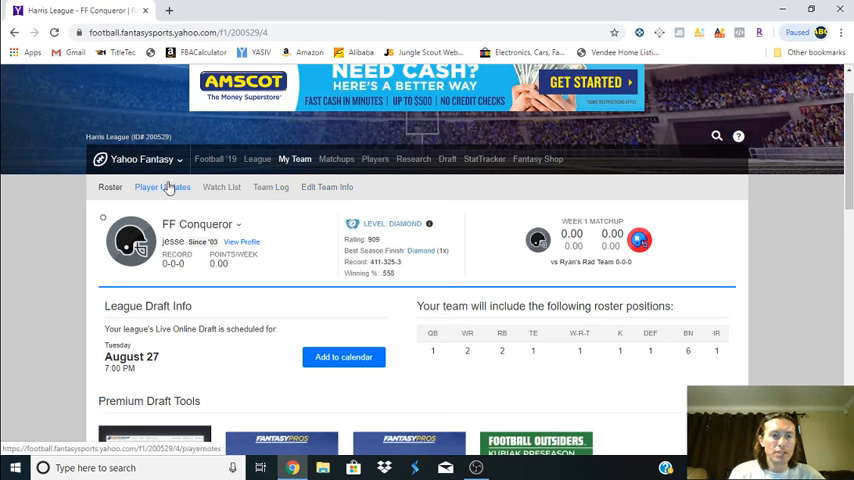
{"action": "left_click", "coordinate": [375, 159]}
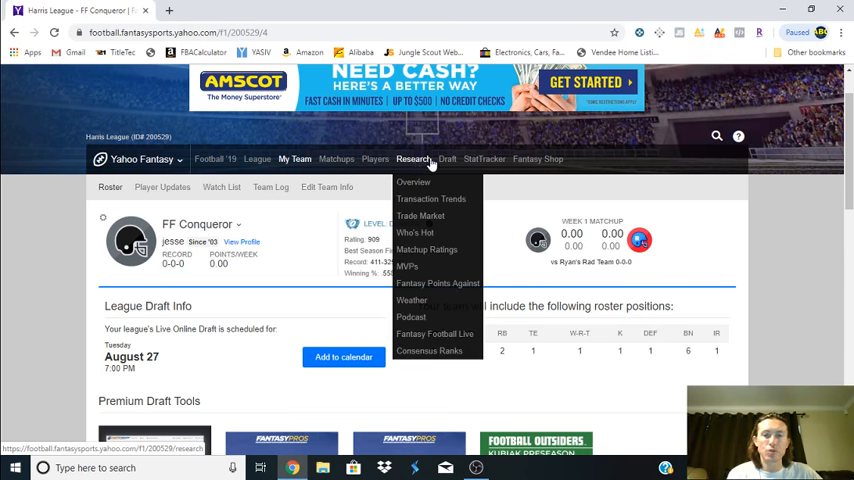
{"action": "left_click", "coordinate": [446, 159]}
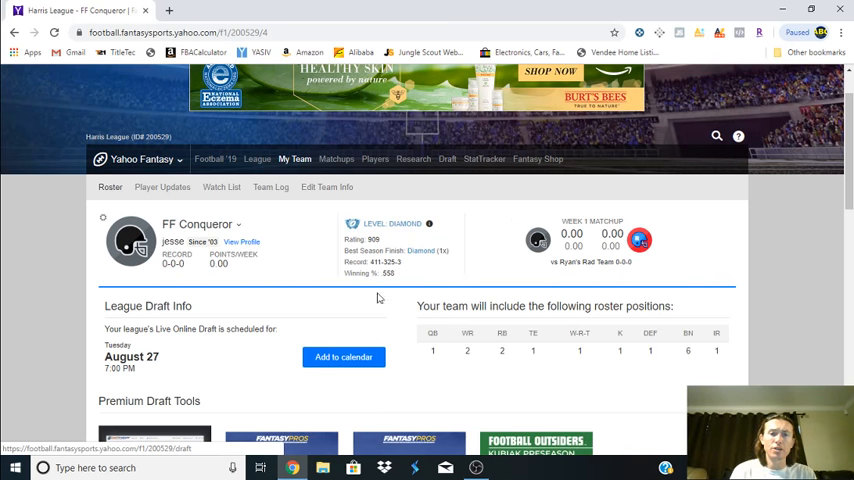
{"action": "mouse_move", "coordinate": [615, 342]}
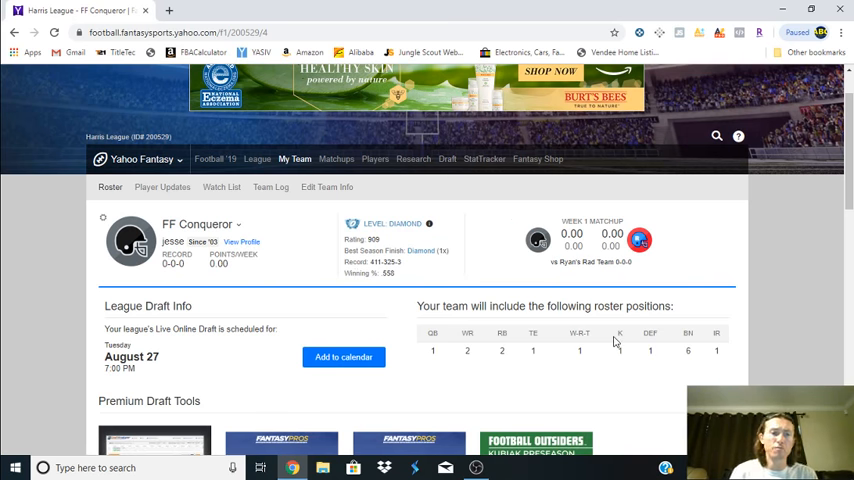